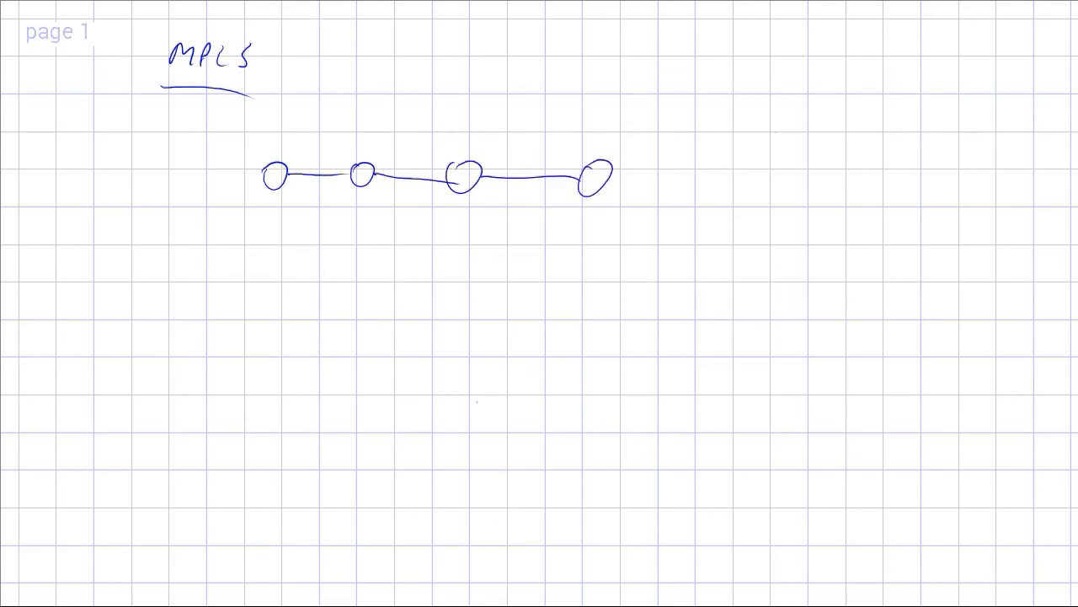
# Draw a long horizontal edge below the MPLS title, with a short stroke at its right end.
pyautogui.moveTo(241, 269); pyautogui.dragTo(553, 273)
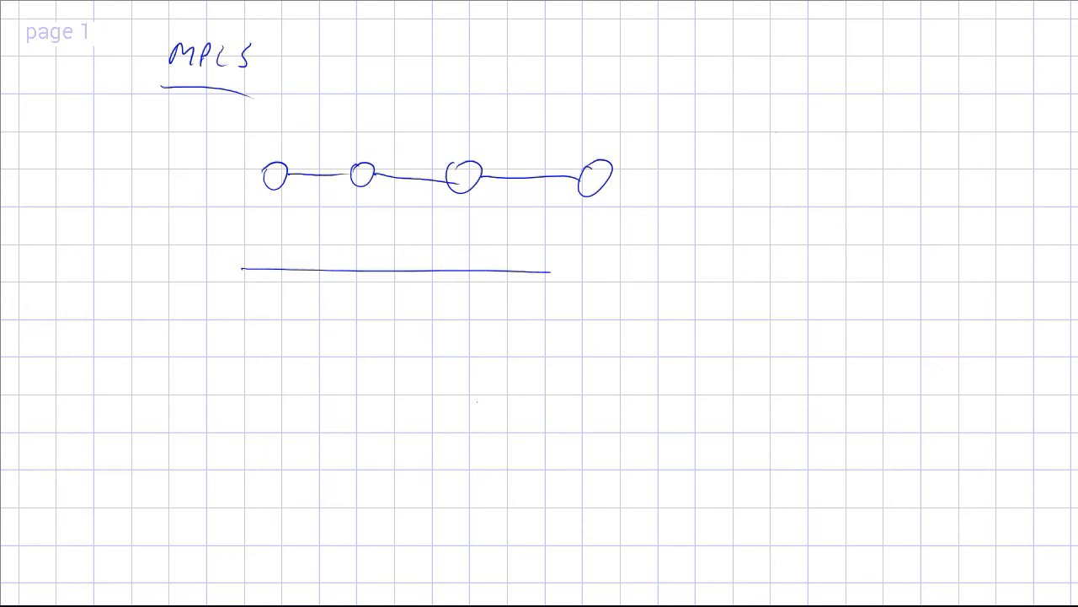
pyautogui.moveTo(551, 257); pyautogui.dragTo(581, 269)
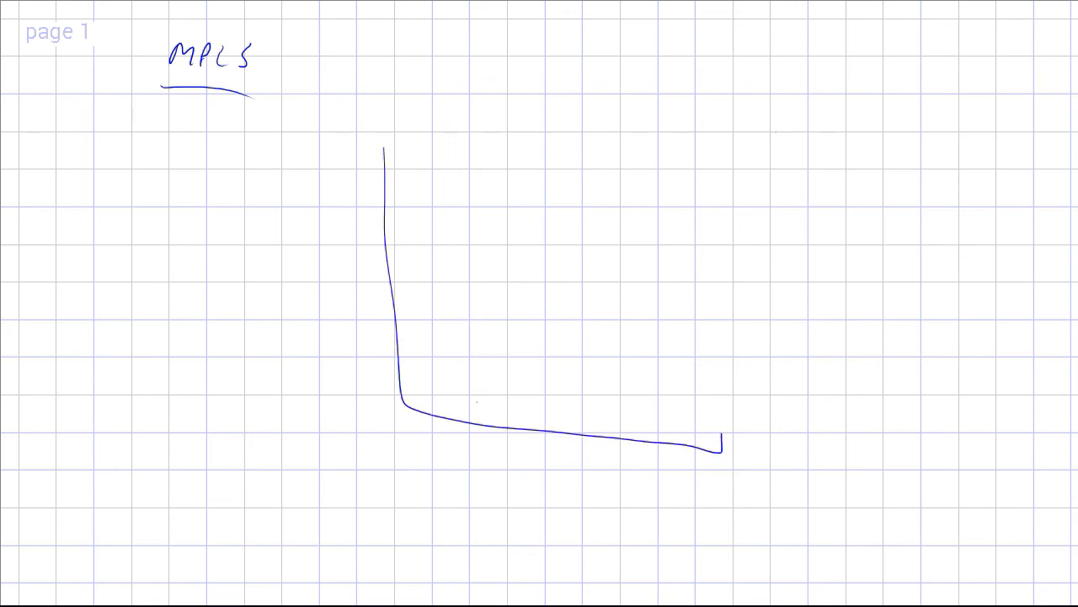
# Draw the square's top and right sides and an entrance path into corner 1.
pyautogui.moveTo(722, 448); pyautogui.dragTo(384, 149)
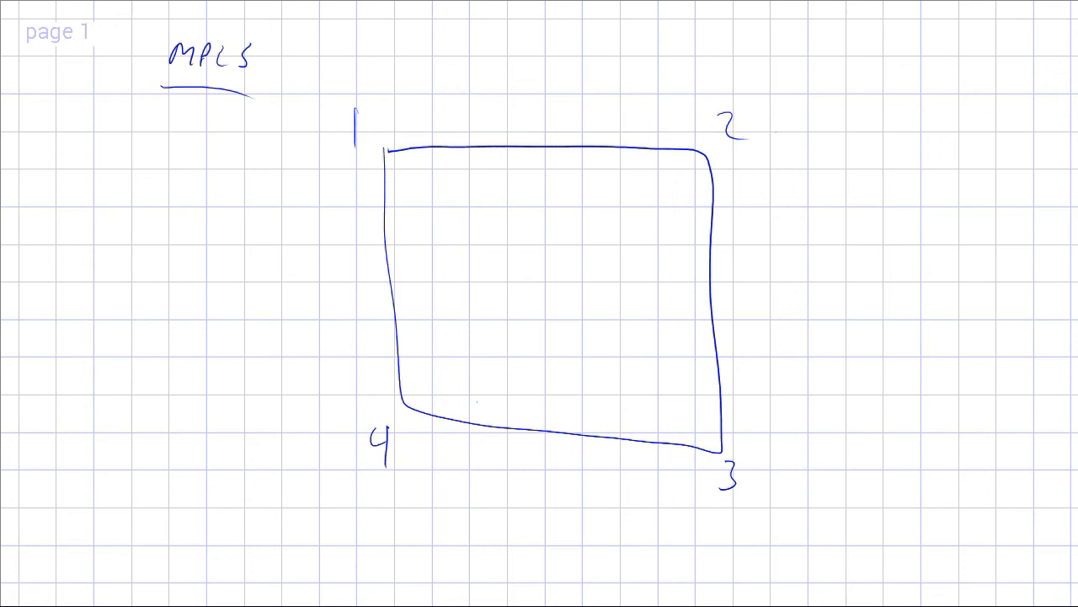
pyautogui.moveTo(366, 66); pyautogui.dragTo(392, 173)
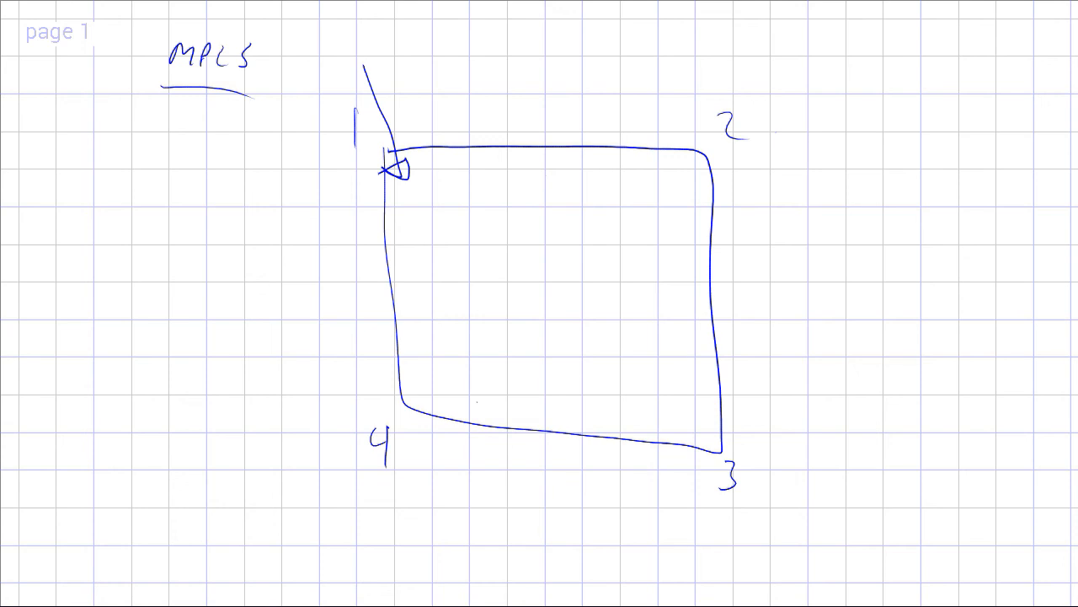
# Sketch a small box by corner 1 and two divided note boxes on the left, scribbling in one.
pyautogui.moveTo(426, 172); pyautogui.dragTo(434, 194)
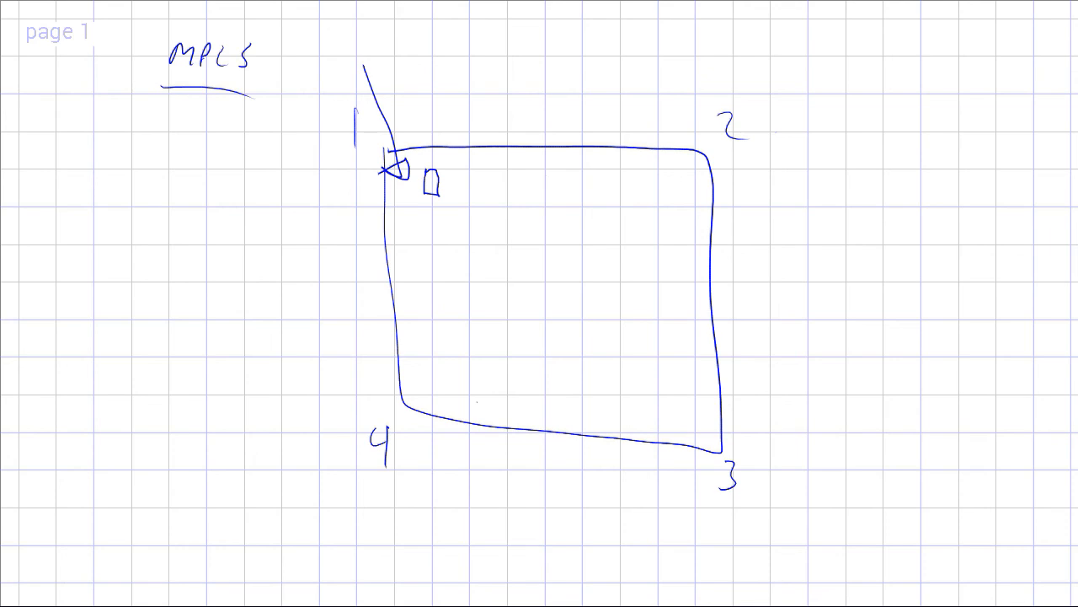
pyautogui.moveTo(86, 214); pyautogui.dragTo(202, 334)
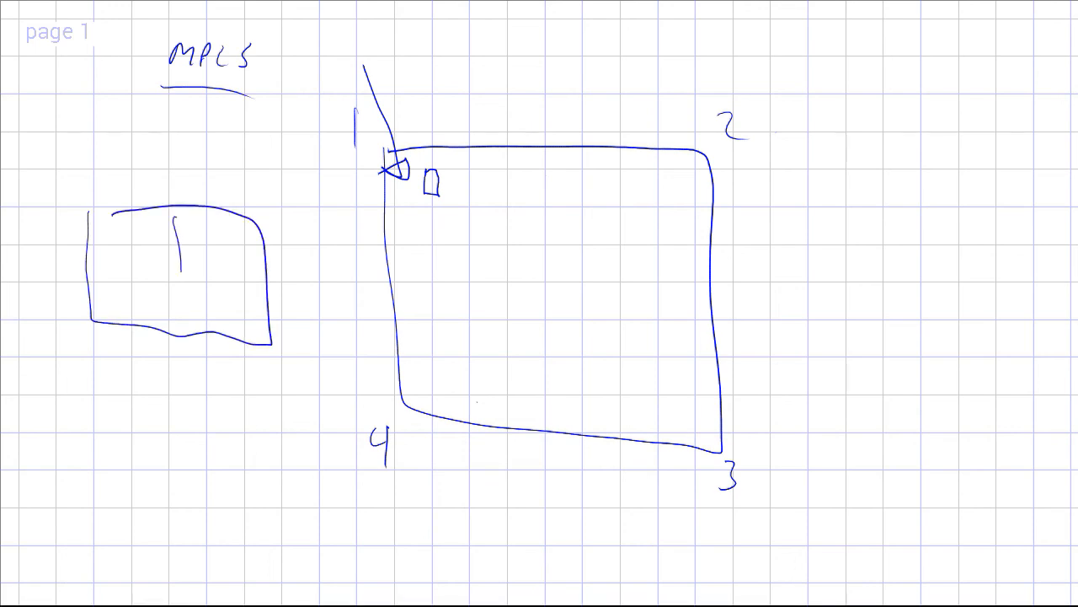
pyautogui.moveTo(109, 236); pyautogui.dragTo(152, 261)
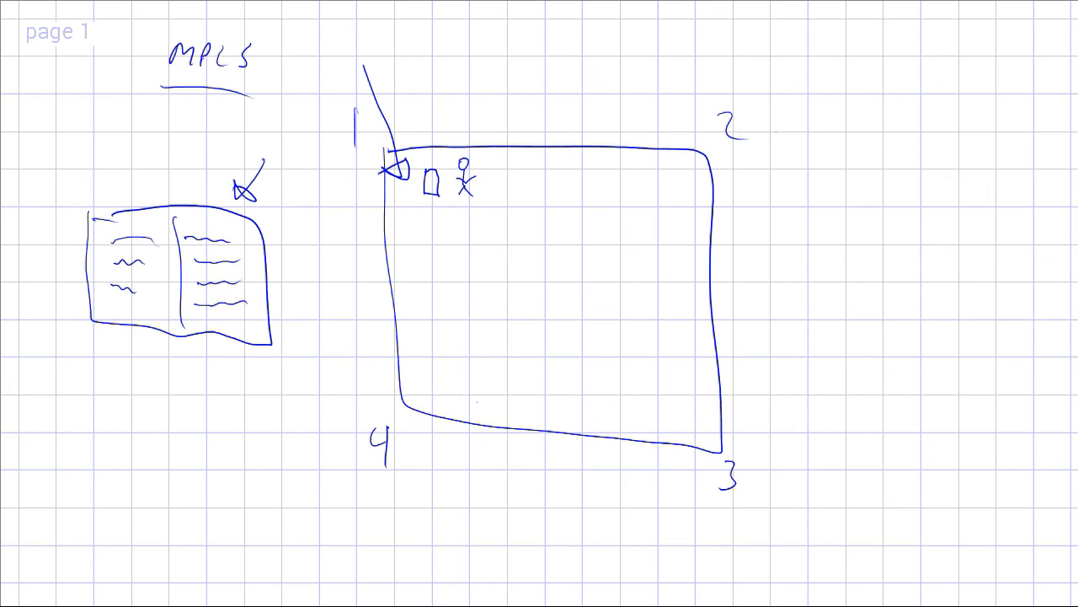
pyautogui.moveTo(86, 415); pyautogui.dragTo(121, 535)
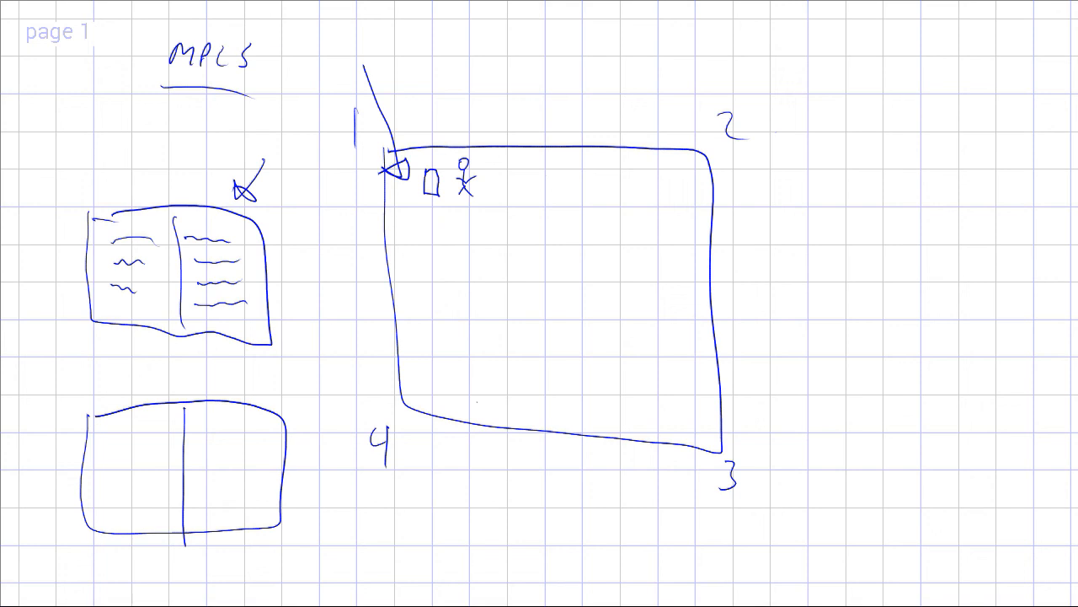
# Draw a small square in the lower note box and label it 'Shop'.
pyautogui.moveTo(215, 438); pyautogui.dragTo(253, 481)
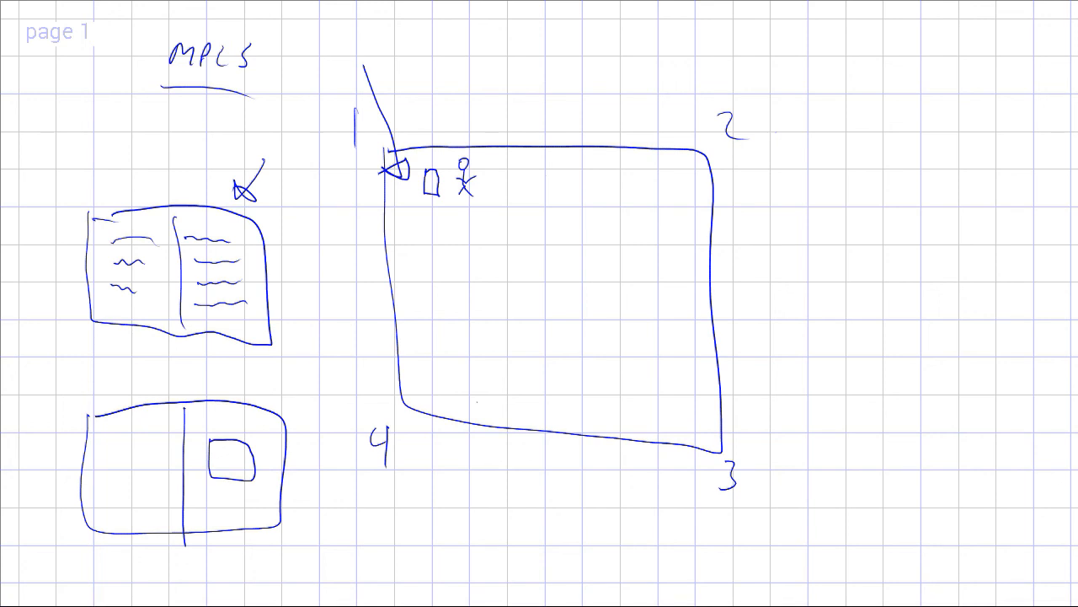
pyautogui.write('S')
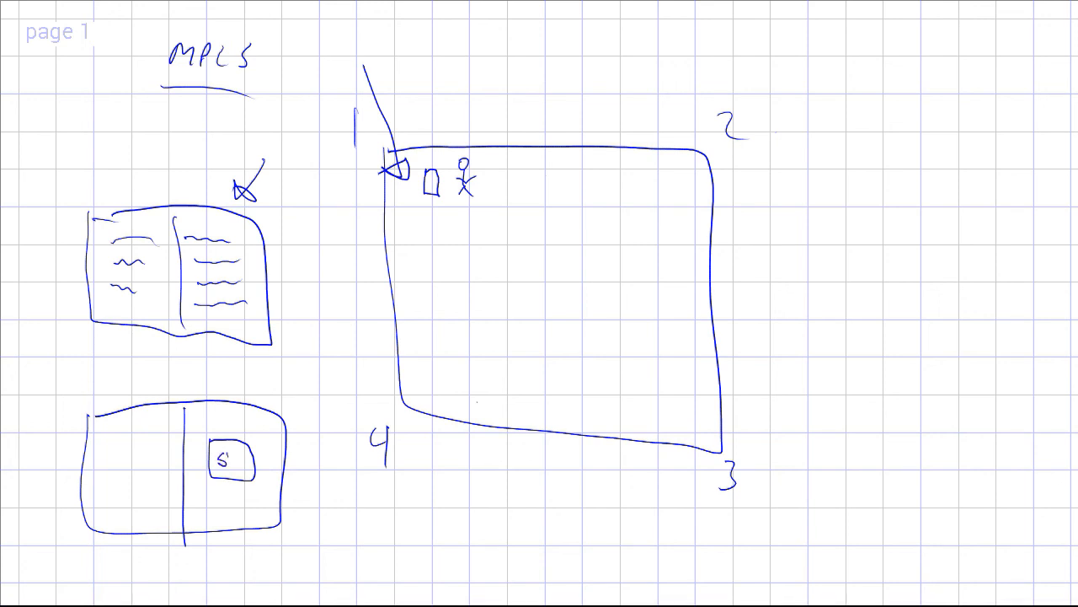
pyautogui.write('hop')
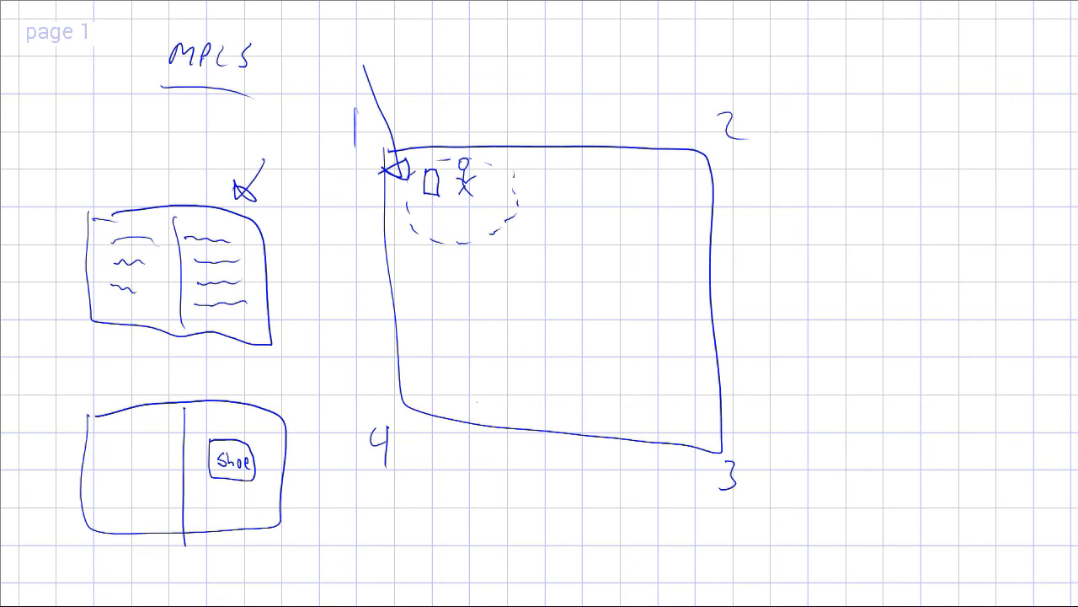
# Draw the second guard near corner 2 and begin an arrow from the first guard.
pyautogui.moveTo(678, 168); pyautogui.dragTo(674, 206)
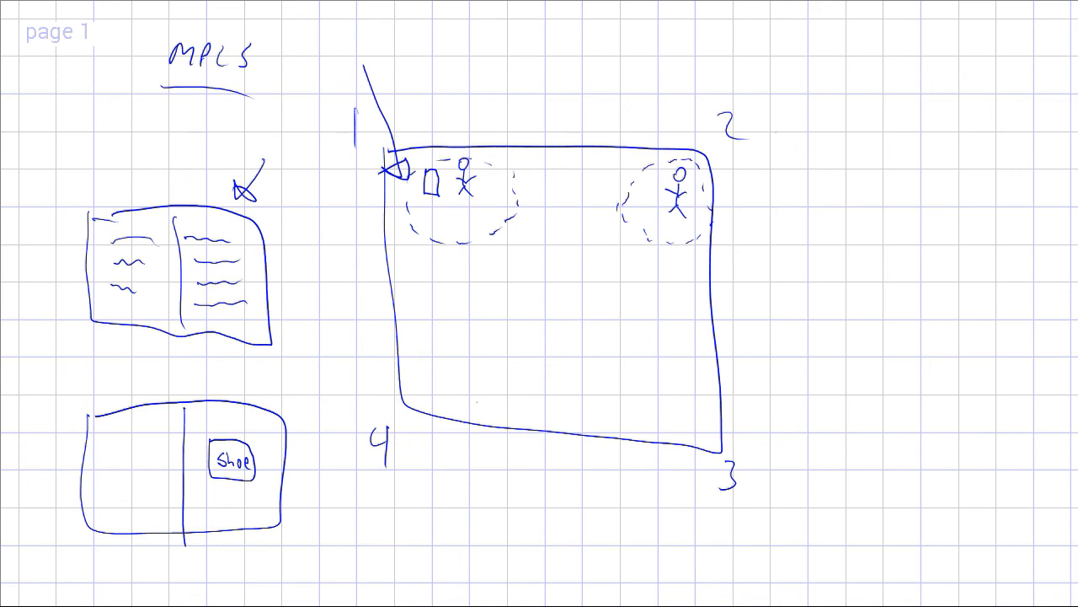
pyautogui.moveTo(493, 152); pyautogui.dragTo(586, 126)
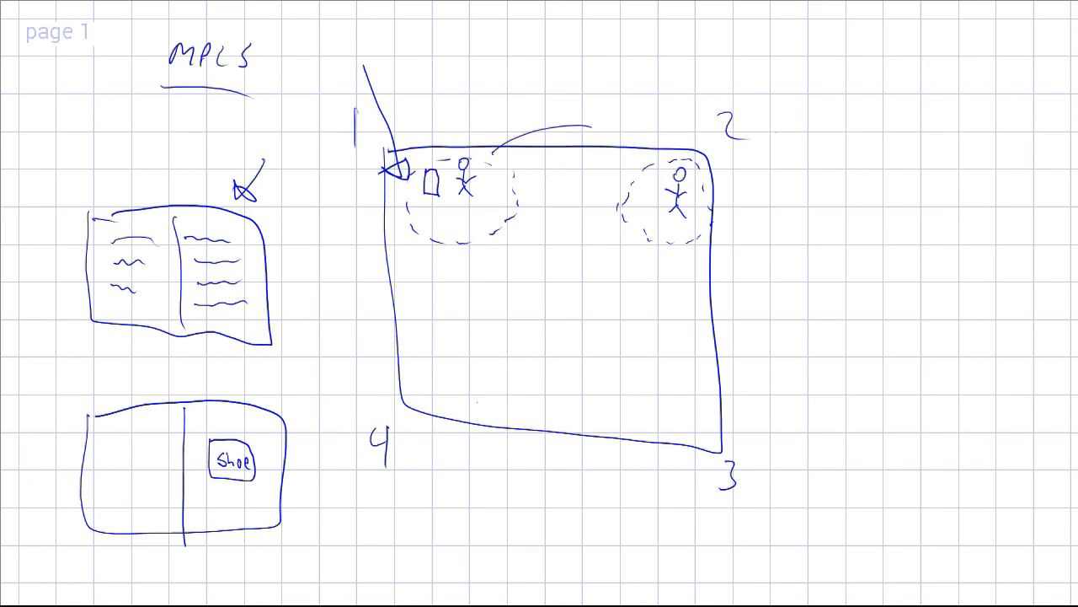
# Extend the curved arrow from the first guard toward the second guard at corner 2.
pyautogui.moveTo(506, 139); pyautogui.dragTo(615, 133)
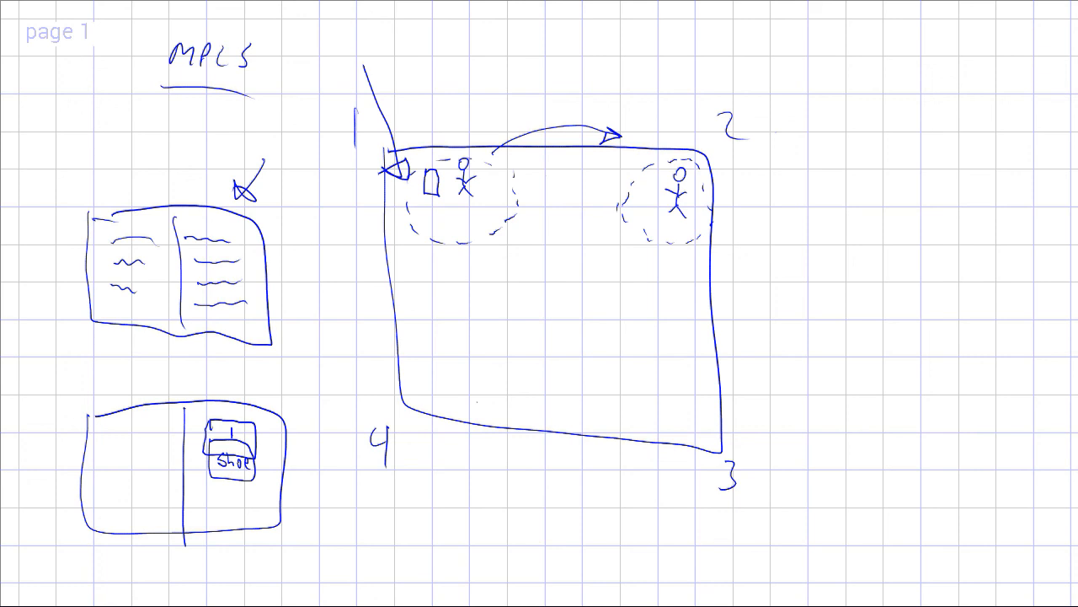
# Draw a second arc arrow above the mall and a circled 2 at the Shoe note.
pyautogui.moveTo(497, 135); pyautogui.dragTo(640, 118)
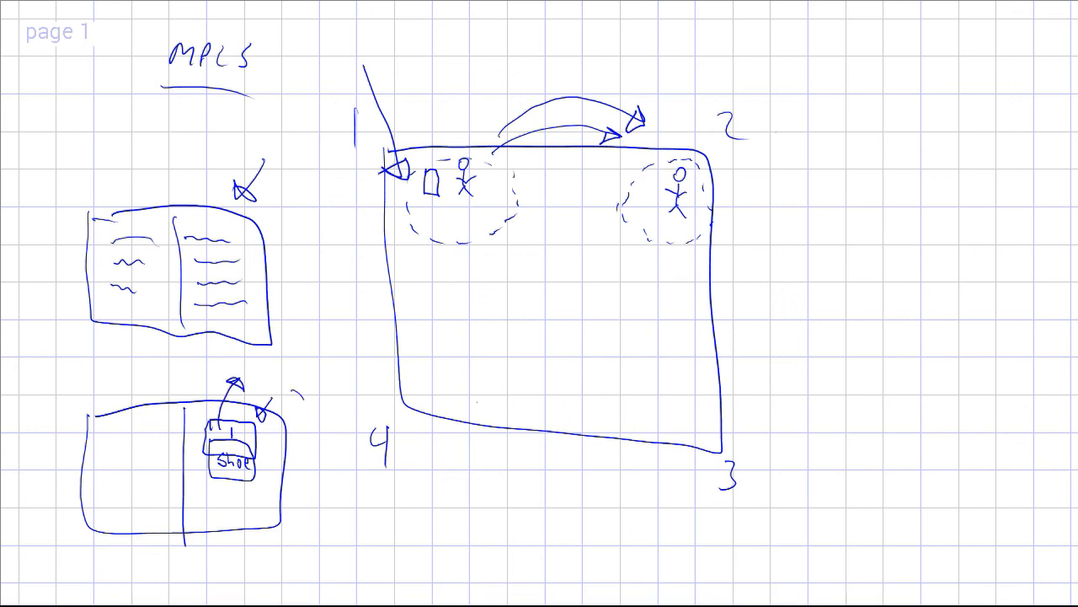
pyautogui.moveTo(295, 383); pyautogui.dragTo(261, 430)
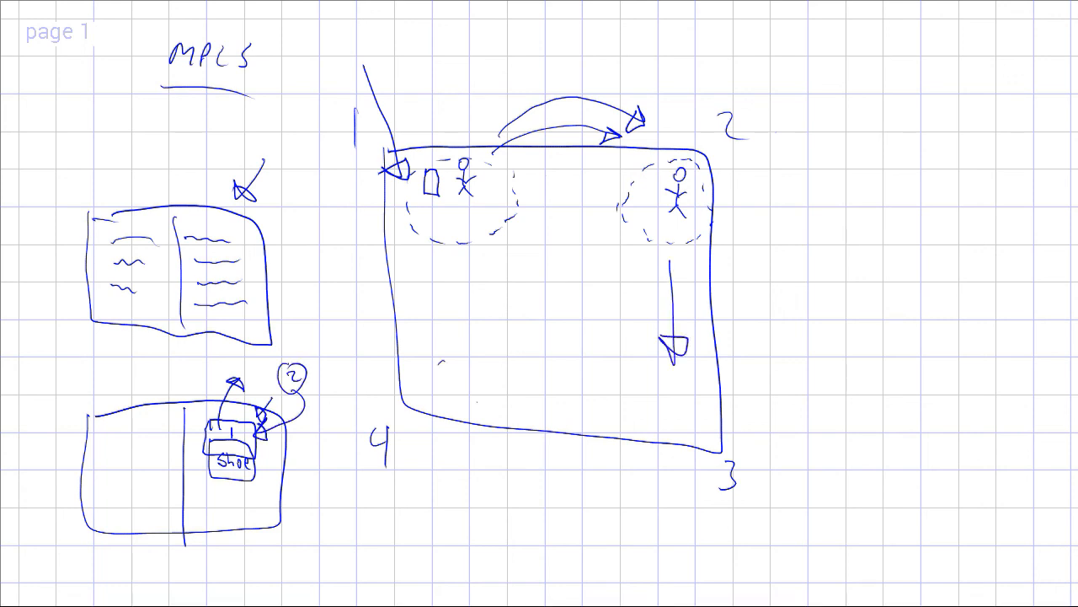
# Write 'Shoe' near corner 4, then draw a box right of the mall with stacked labels.
pyautogui.write('Shoe')
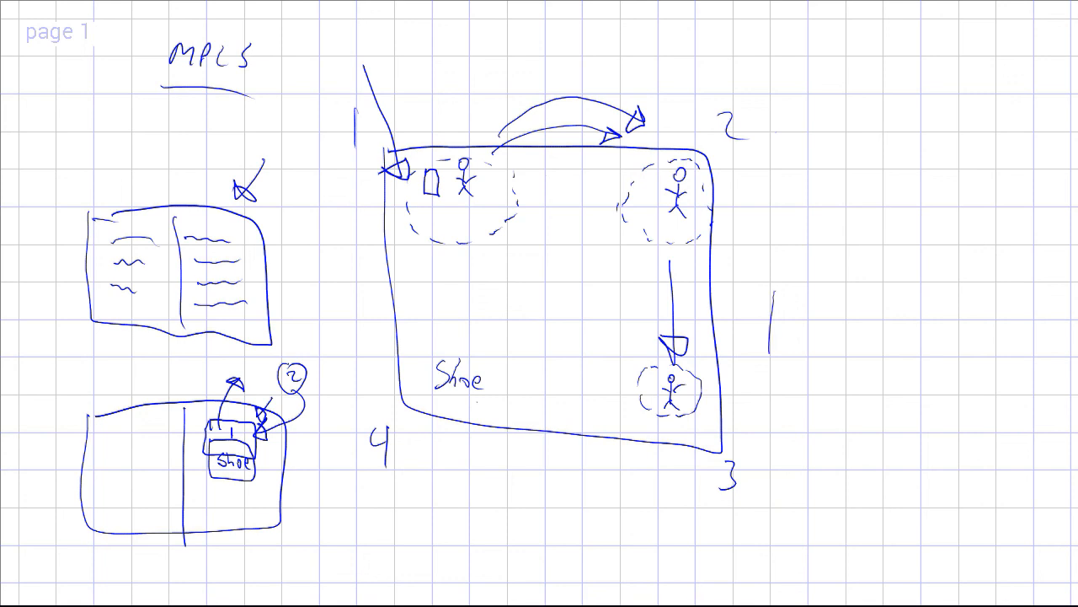
pyautogui.moveTo(775, 282); pyautogui.dragTo(960, 362)
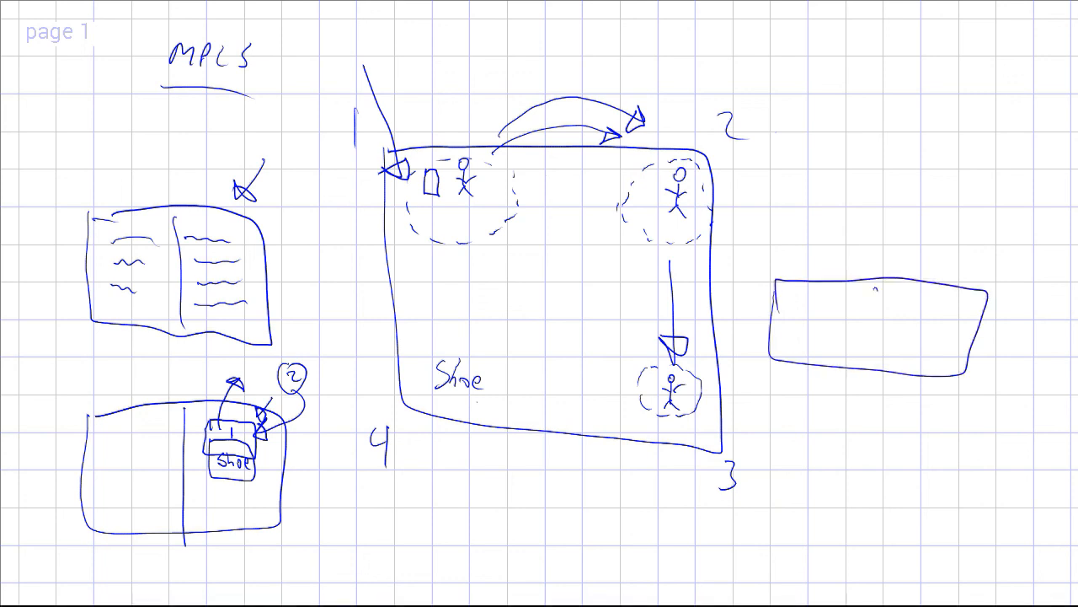
pyautogui.moveTo(872, 293); pyautogui.dragTo(869, 360)
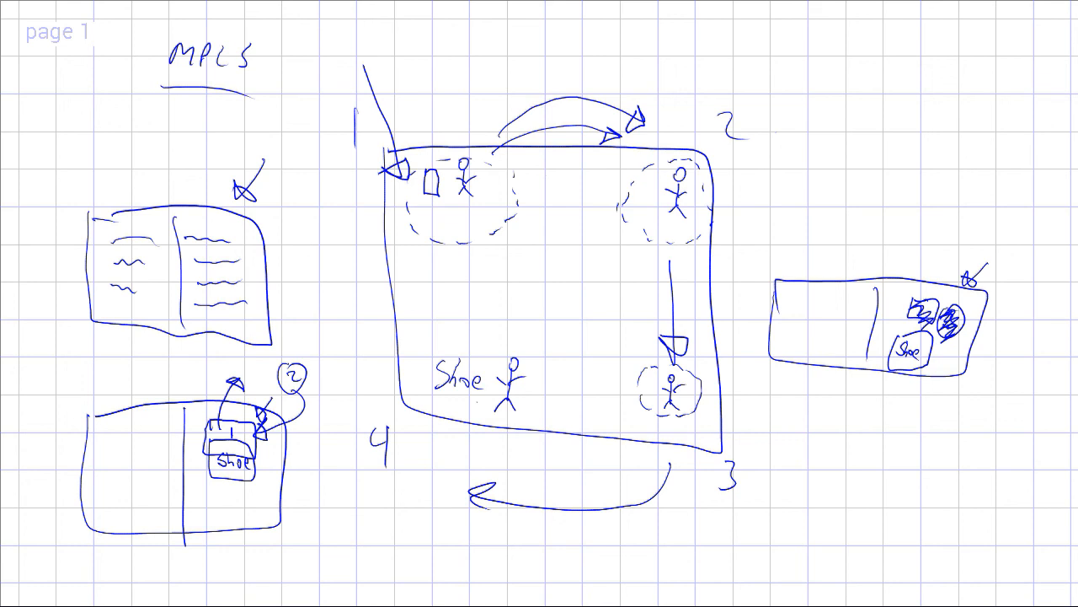
# Mark routers with R beside the corners and draw a post-it labelled 2 with an arrow.
pyautogui.moveTo(737, 169); pyautogui.dragTo(722, 193)
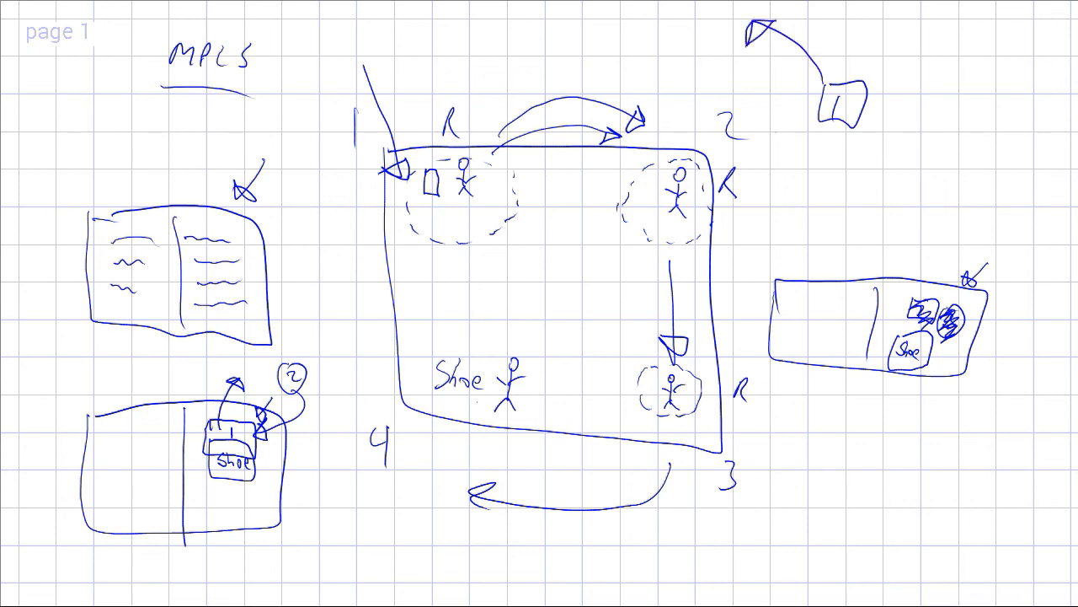
pyautogui.moveTo(909, 51); pyautogui.dragTo(918, 118)
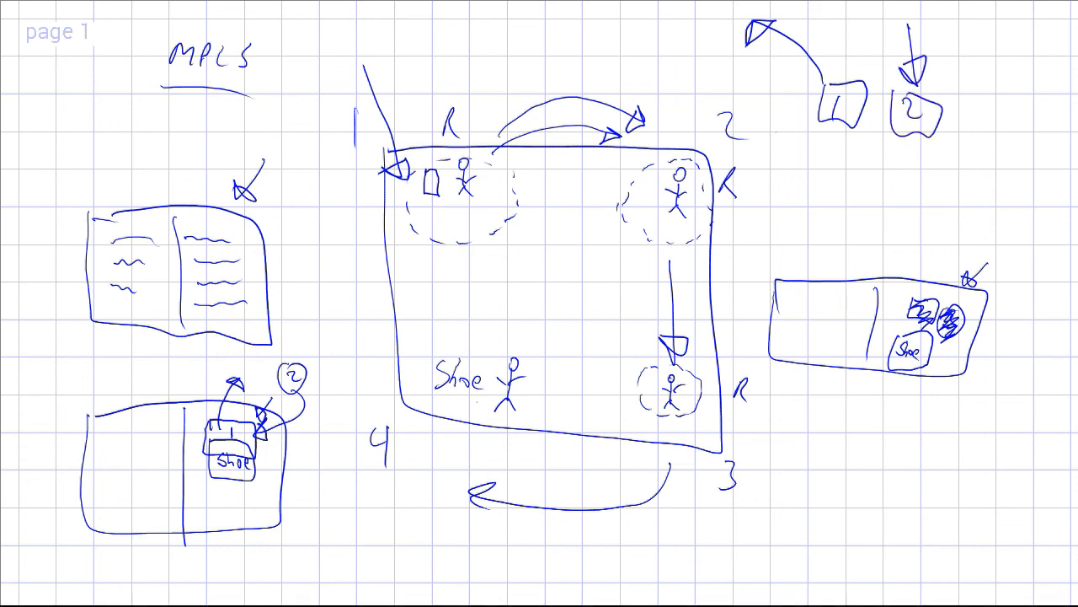